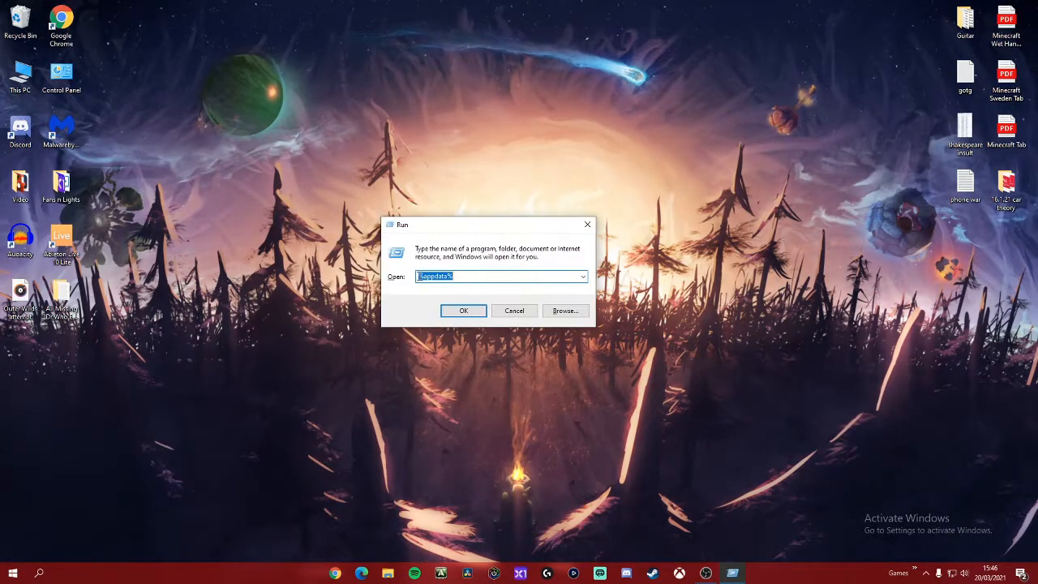
From Roaming > .minecraft, send the screenshots folder to the desktop as a shortcut
click(463, 310)
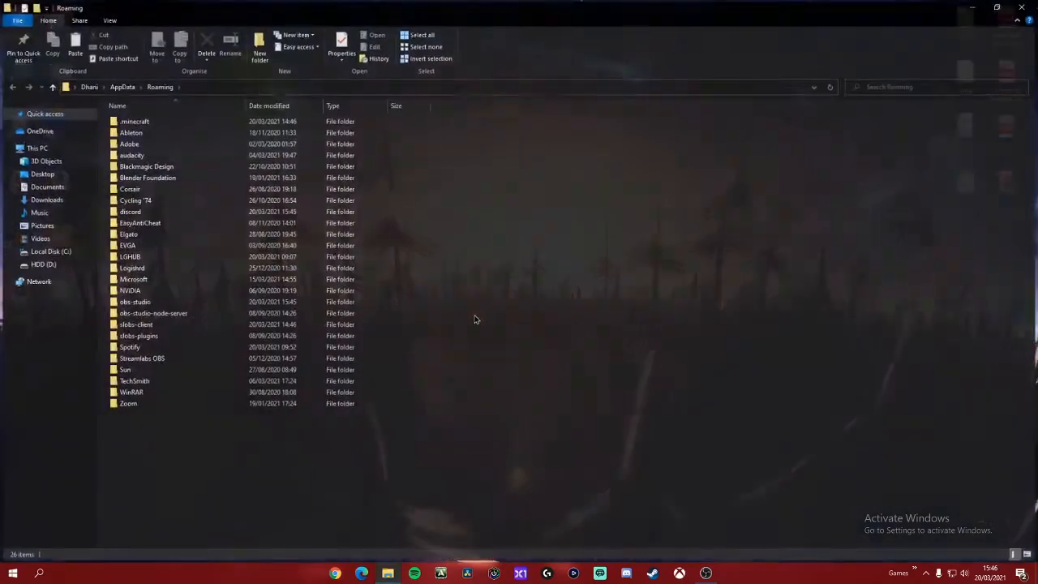
double_click(134, 121)
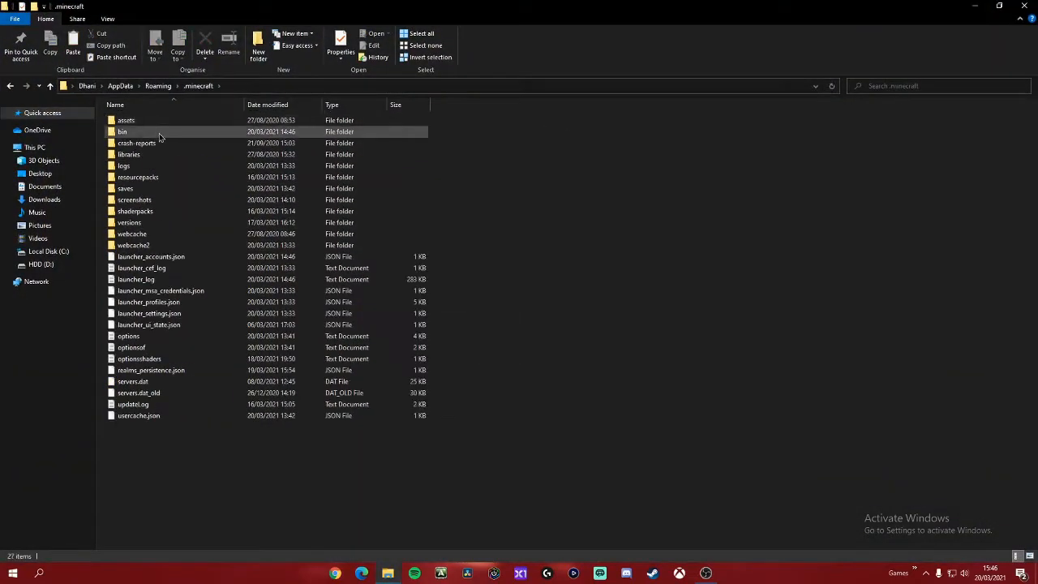
click(133, 200)
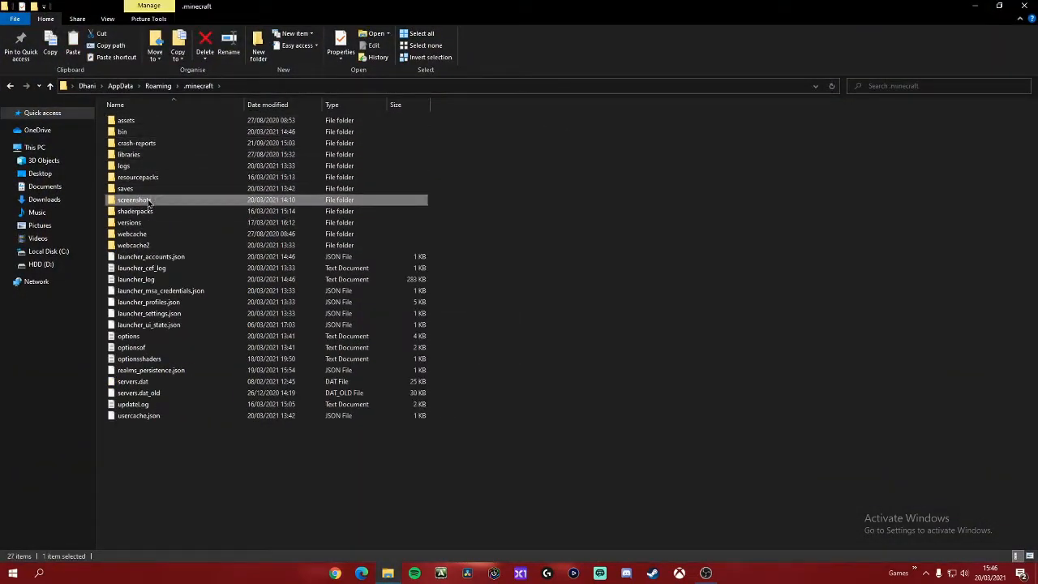
right_click(134, 199)
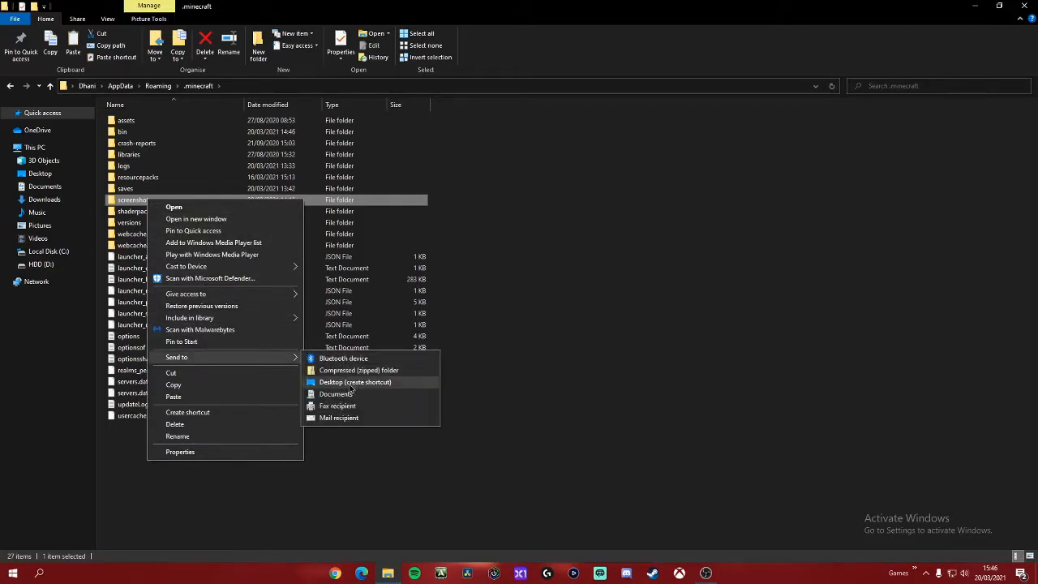
mouse_move(355, 386)
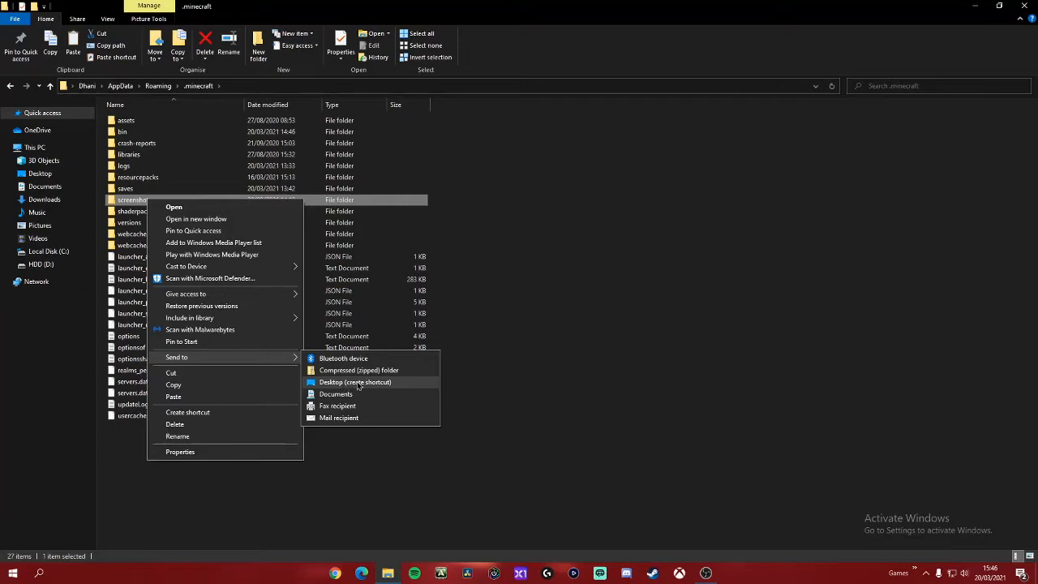
click(355, 382)
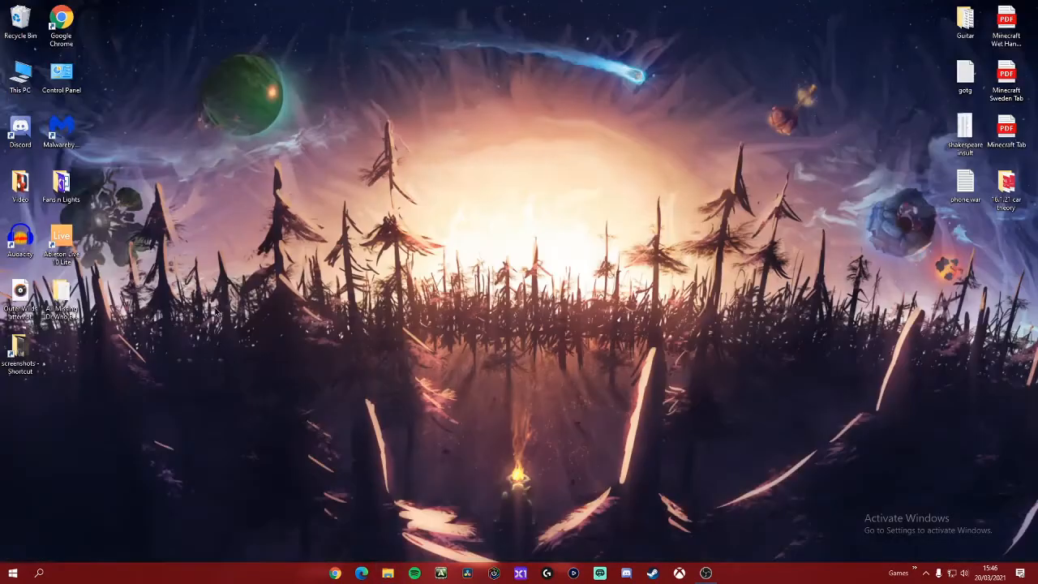
Center the shortcut on the desktop, name it 'Minecraft Screenshots', and open This PC
drag(20, 345, 471, 300)
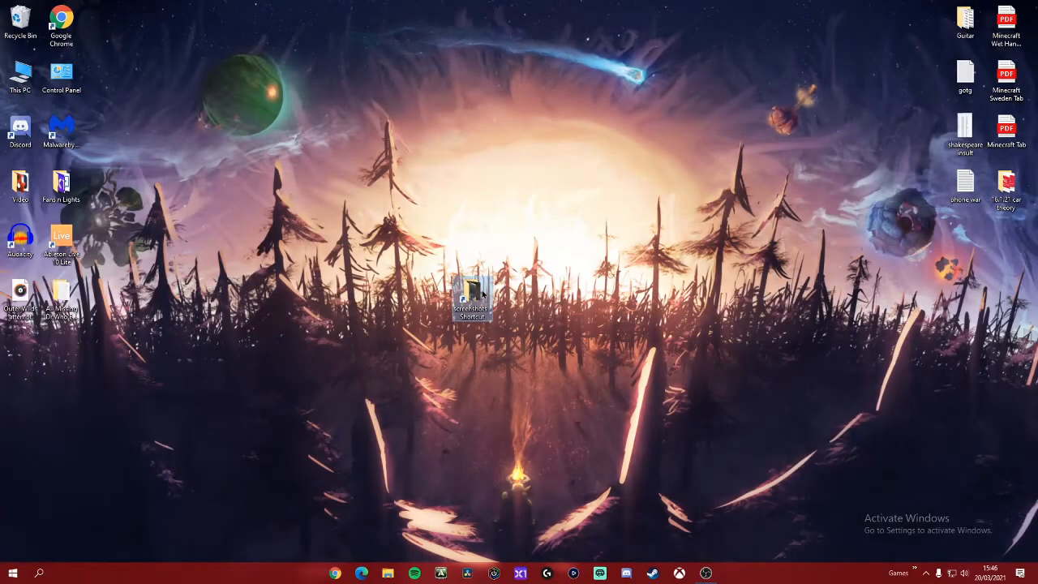
double_click(471, 293)
text(Minecraft Screenshots)
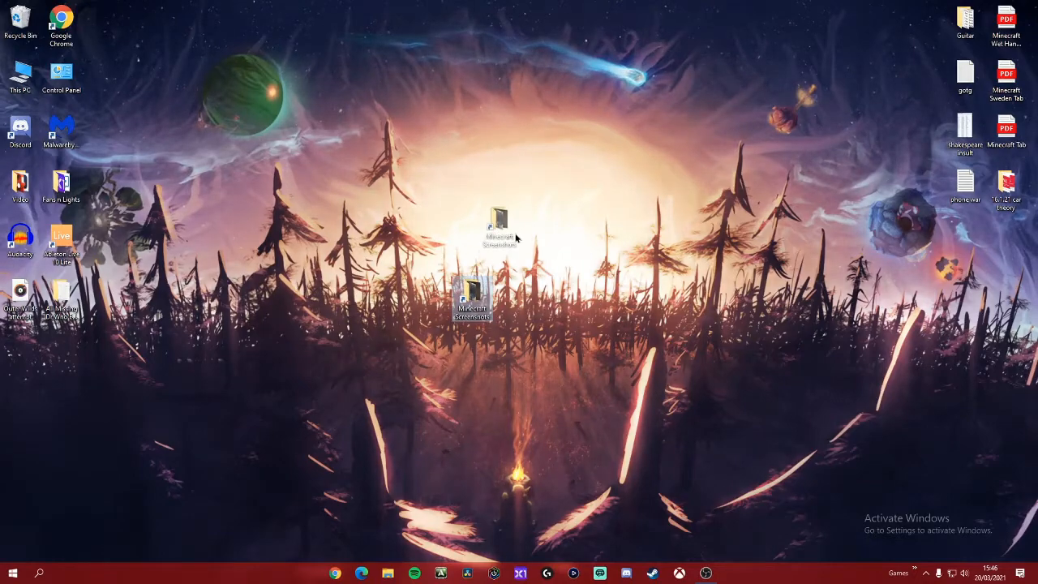
double_click(20, 73)
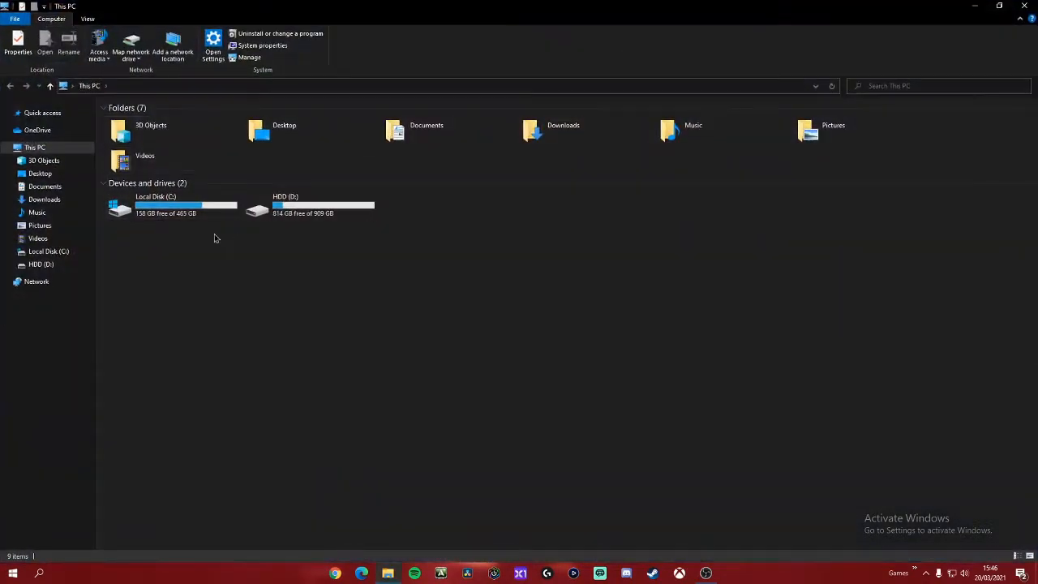